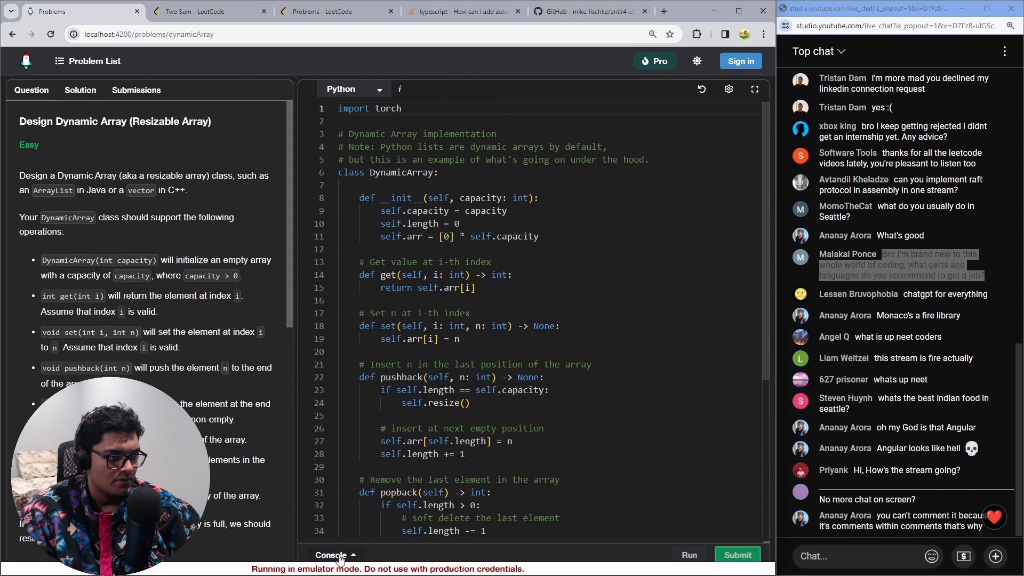
Review the Dynamic Array test results, comparing Test Case 11's output with the expected output.
left_click(333, 554)
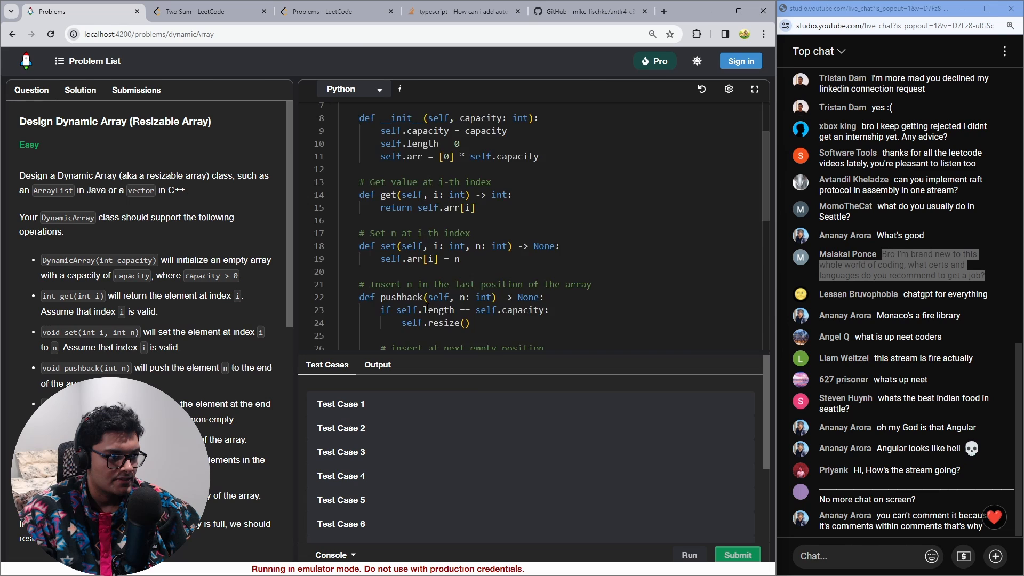
scroll("down", 3)
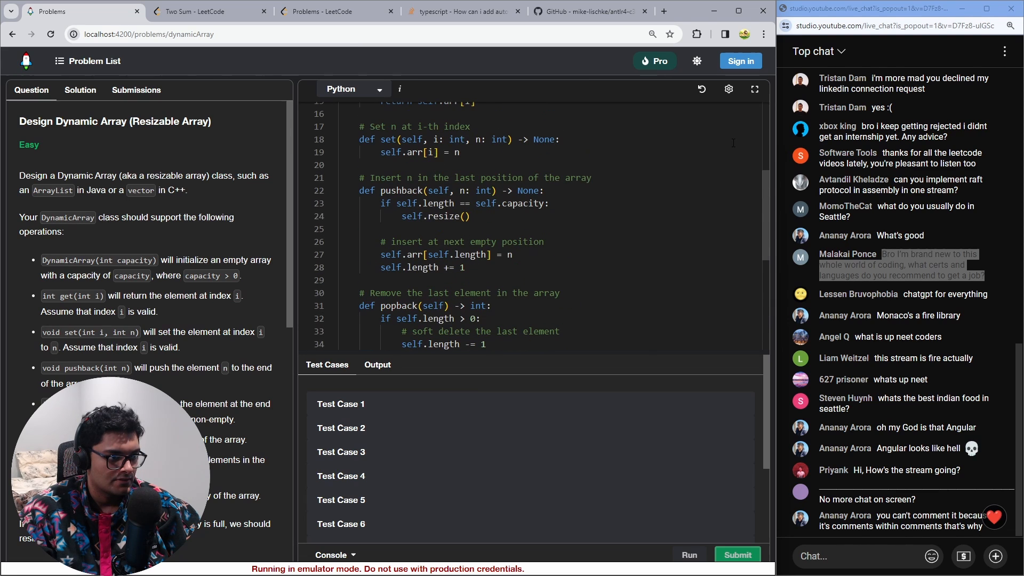
scroll("up", 3)
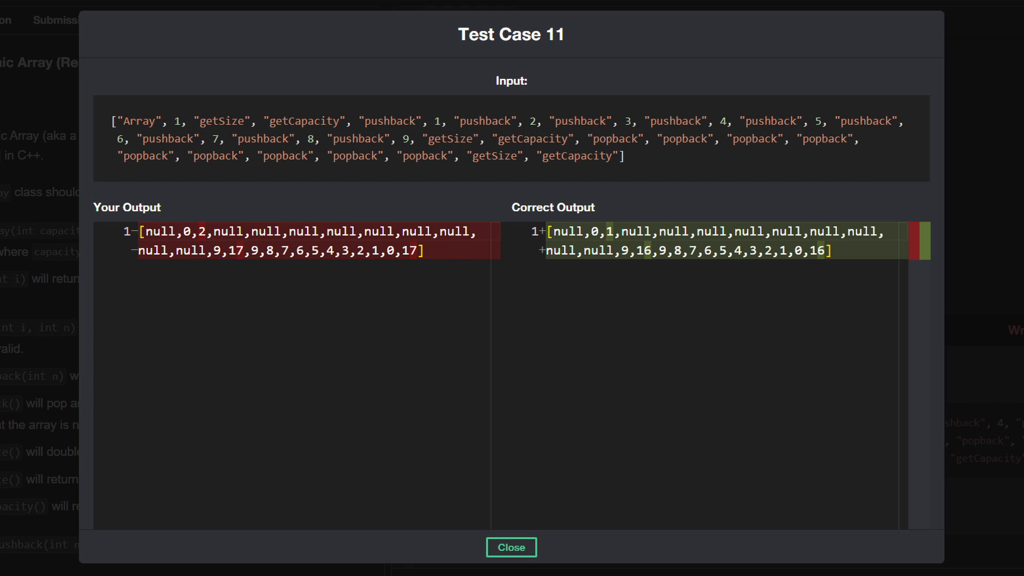
left_click(511, 546)
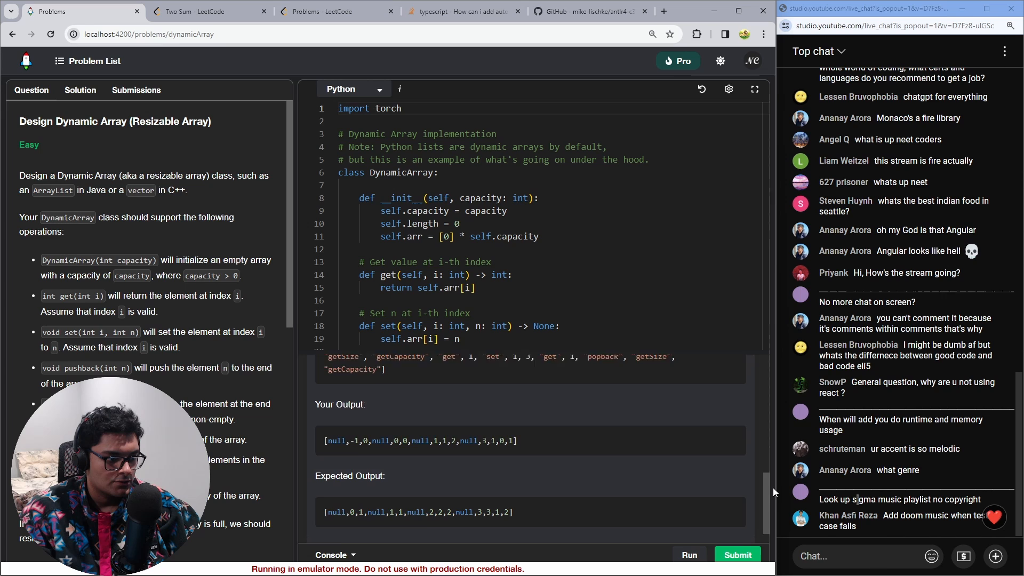
scroll("down", 3)
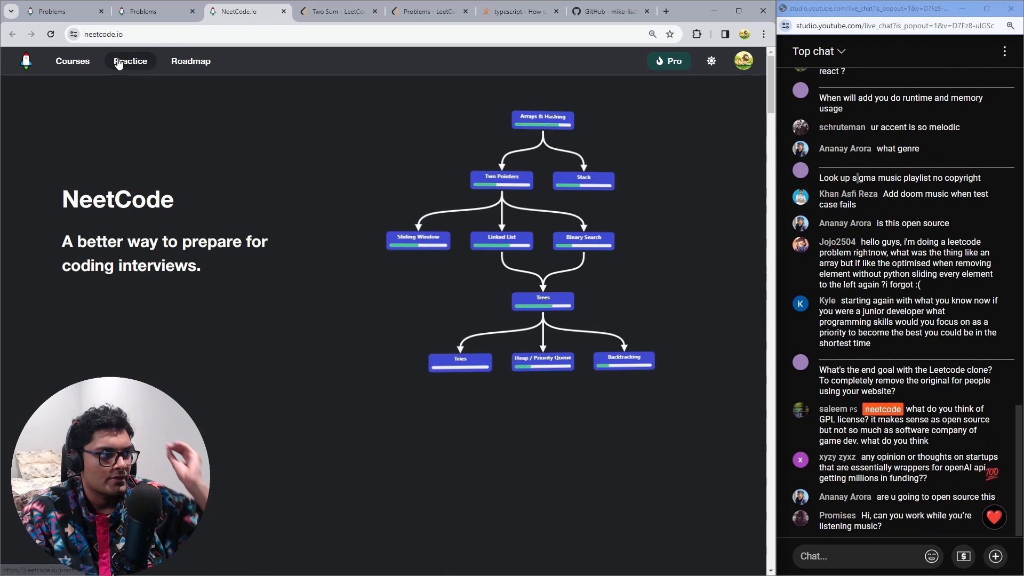
Go to the Practice page and show the Basics list containing Design Dynamic Array.
left_click(130, 61)
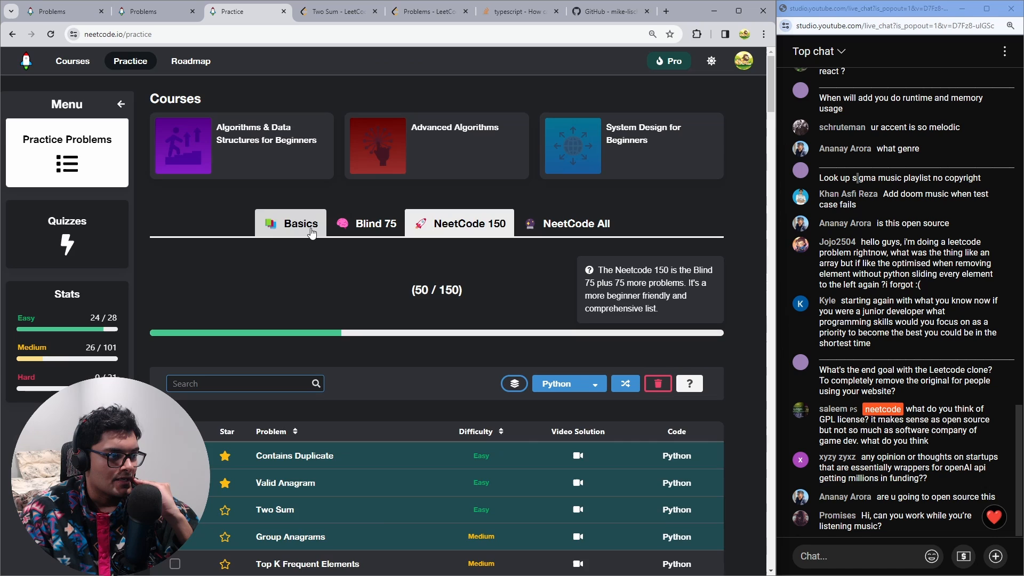
left_click(290, 223)
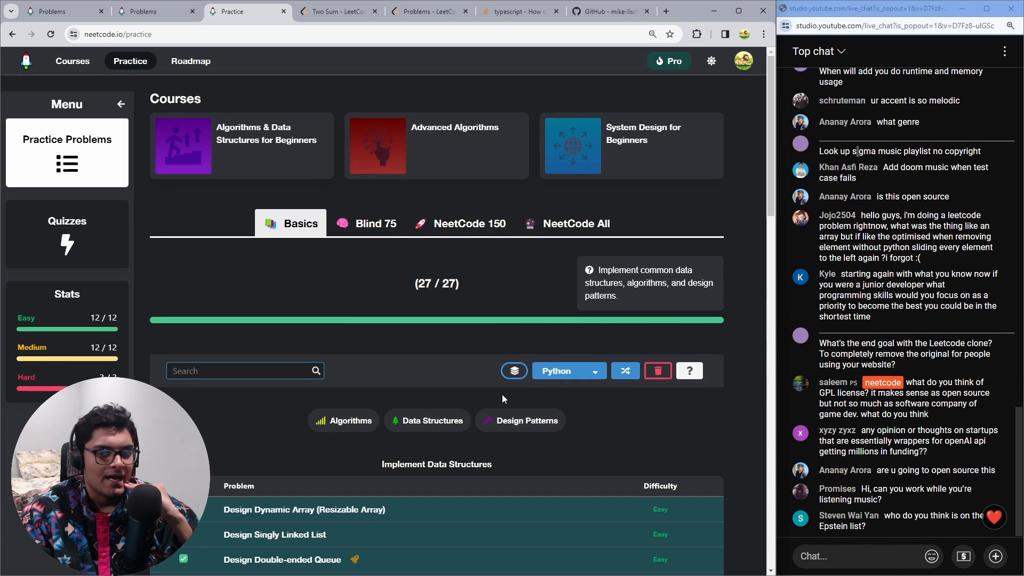
mouse_move(161, 147)
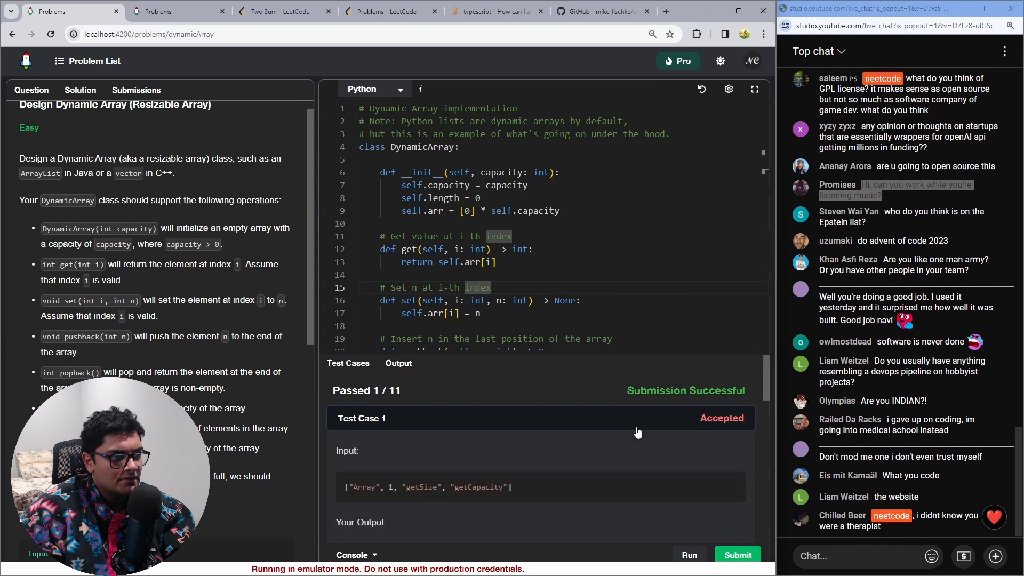
Inspect the page in developer tools, checking the Console log and the warning banner's markup.
scroll("down", 3)
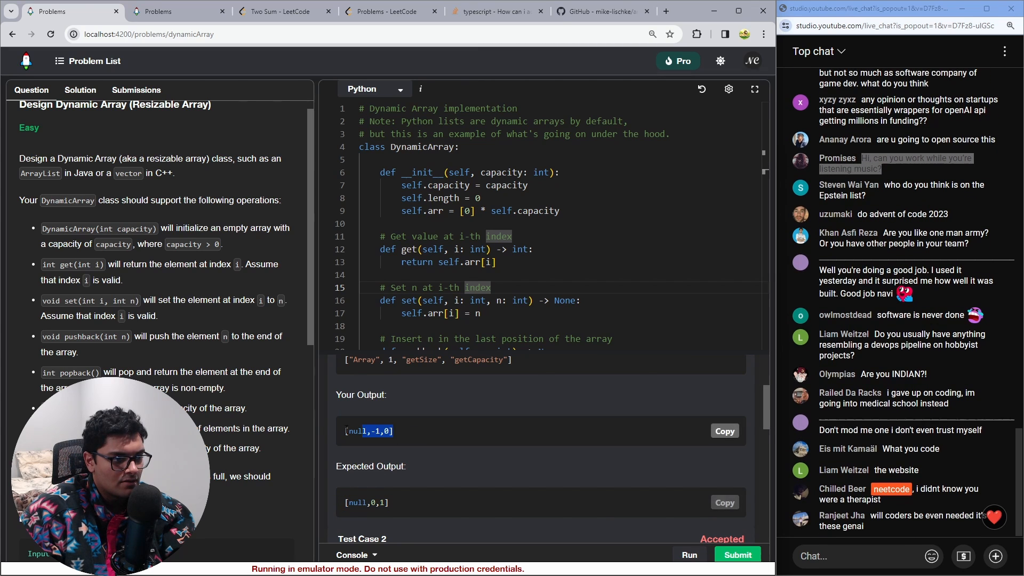
right_click(442, 281)
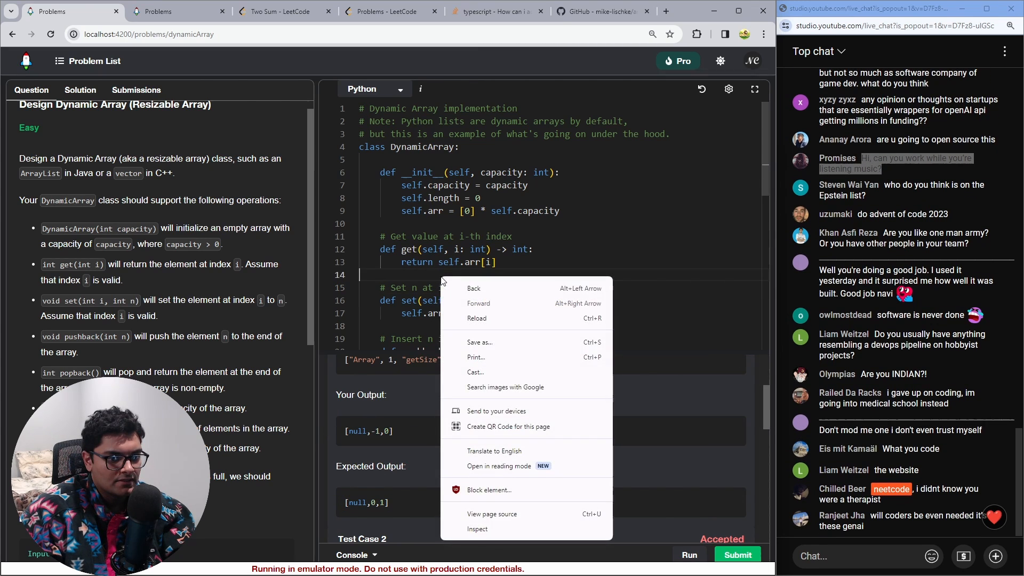
left_click(478, 529)
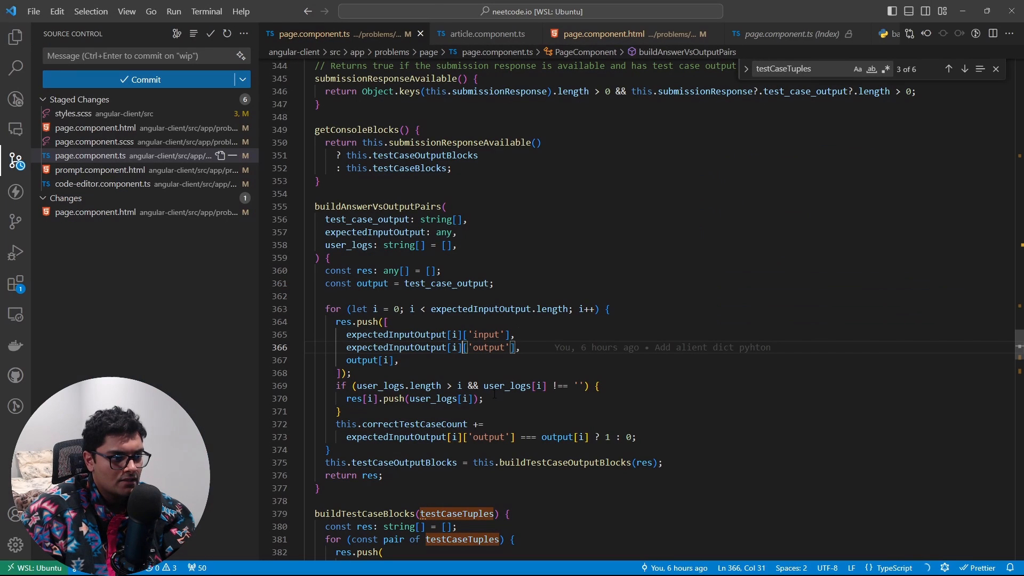
type("v")
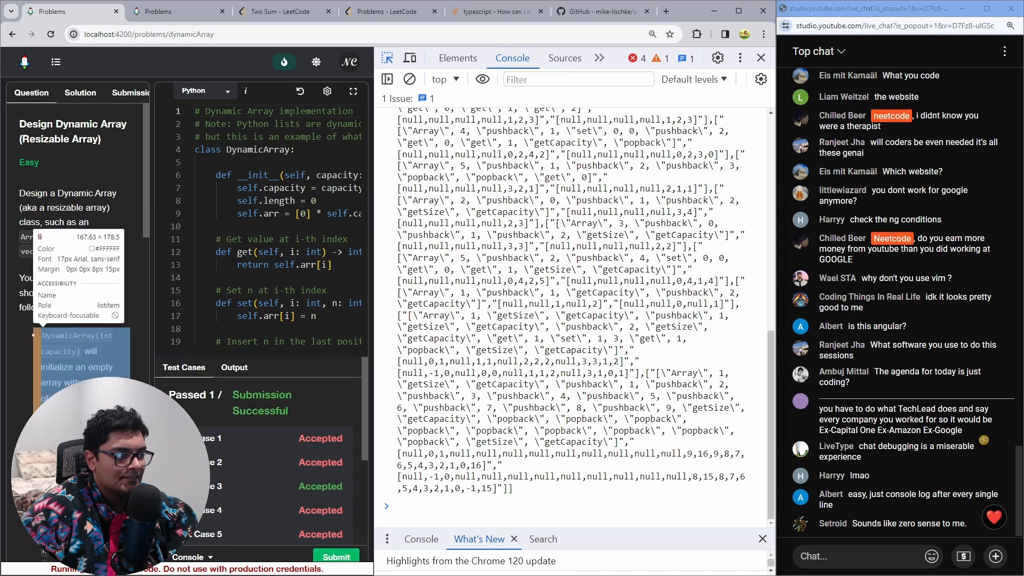
left_click(457, 58)
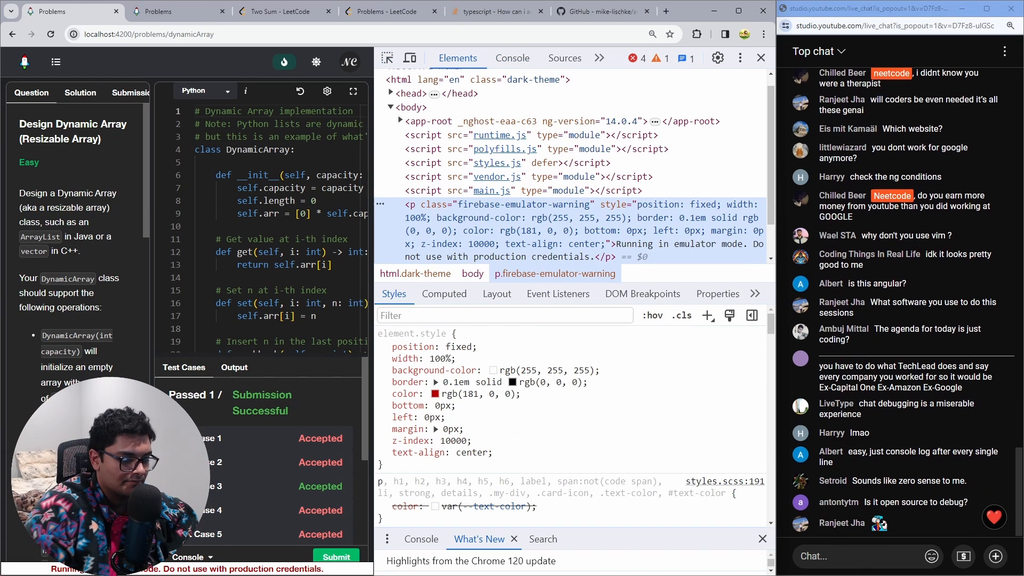
left_click(601, 11)
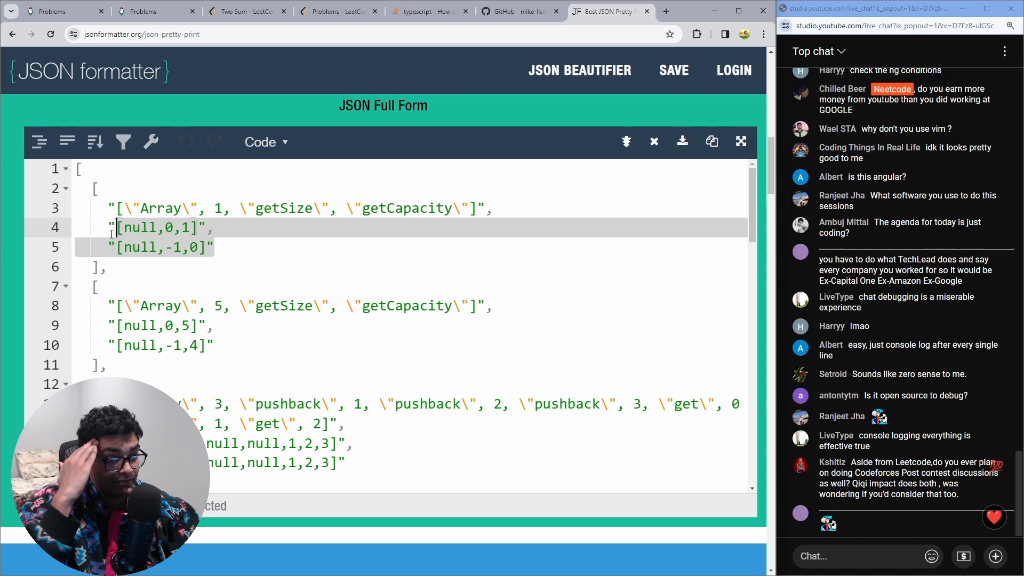
Switch from the JSON formatter back to the NeetCode window.
key("alt+tab")
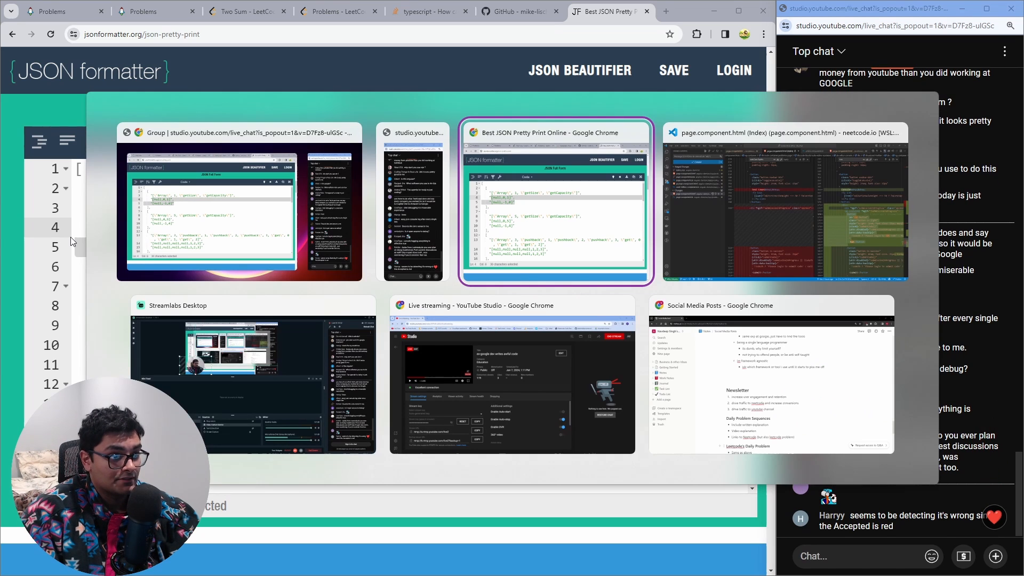
left_click(555, 202)
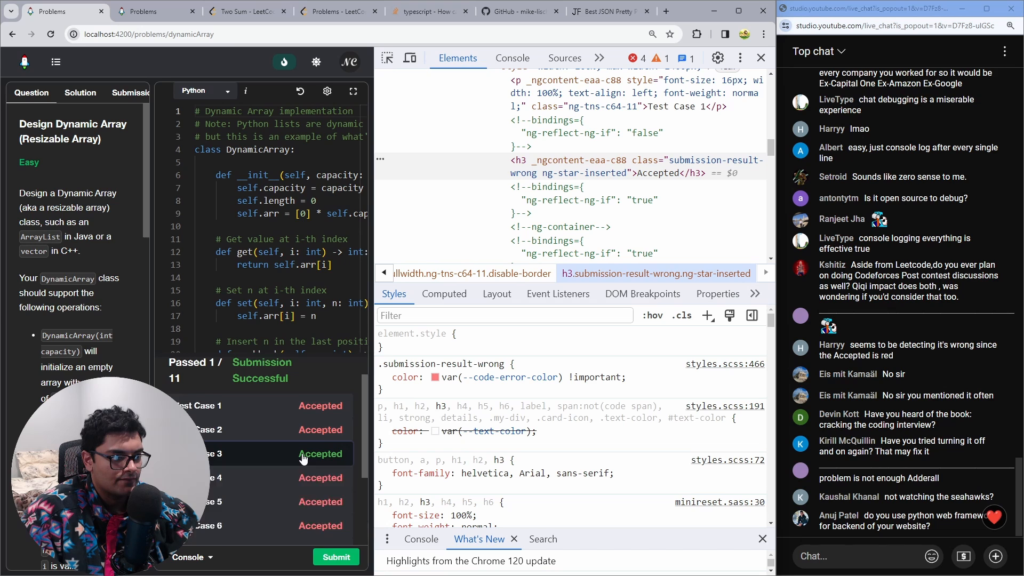
Inspect the Accepted heading's styling, then review the Dynamic Array submission history.
scroll("down", 3)
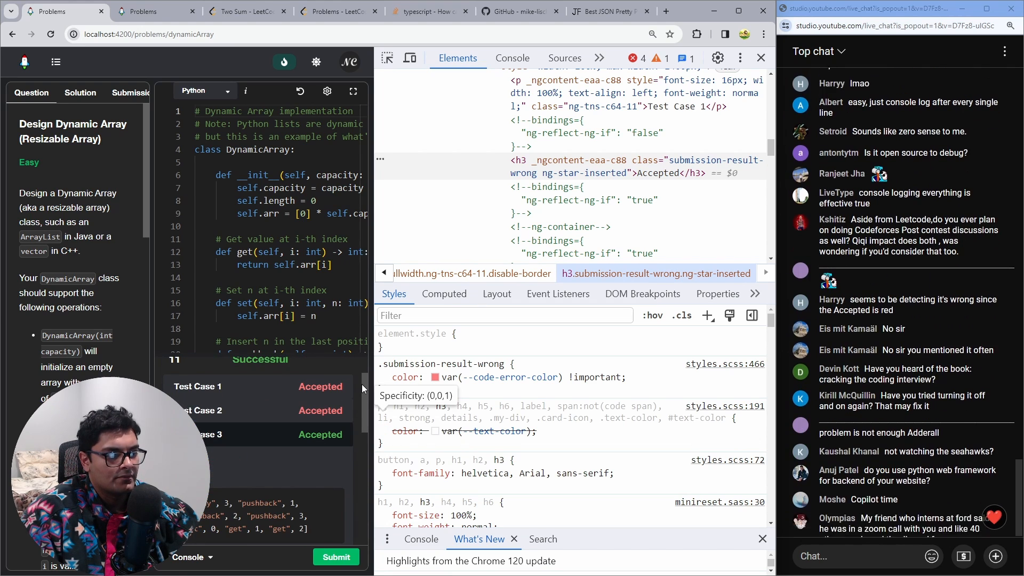
left_click(51, 34)
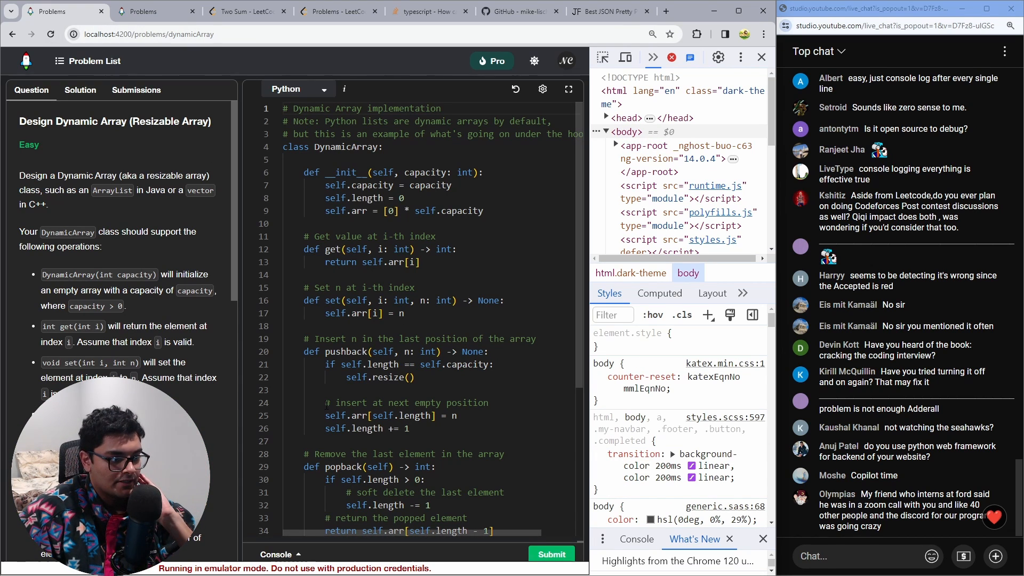
left_click(135, 90)
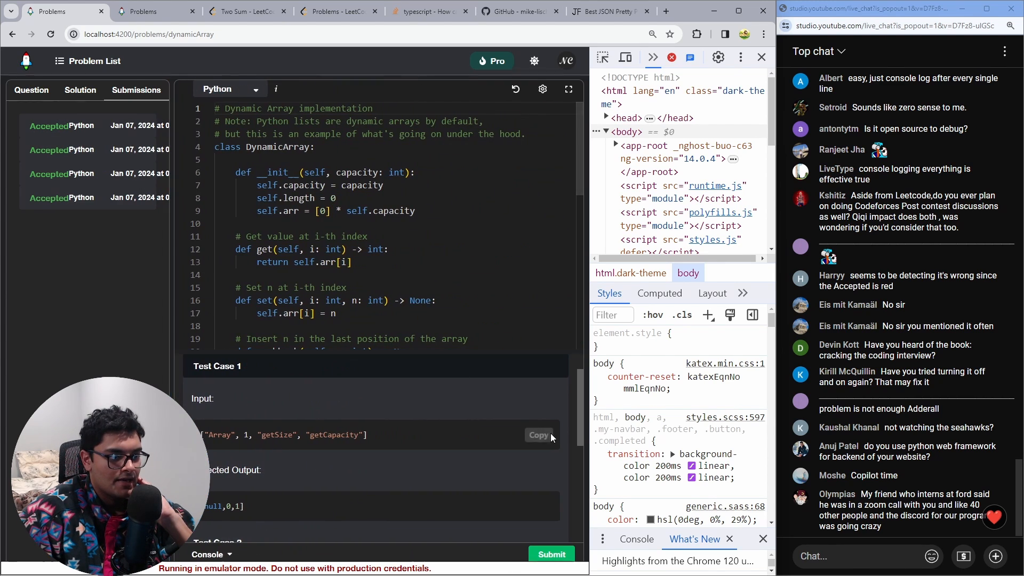
scroll("down", 3)
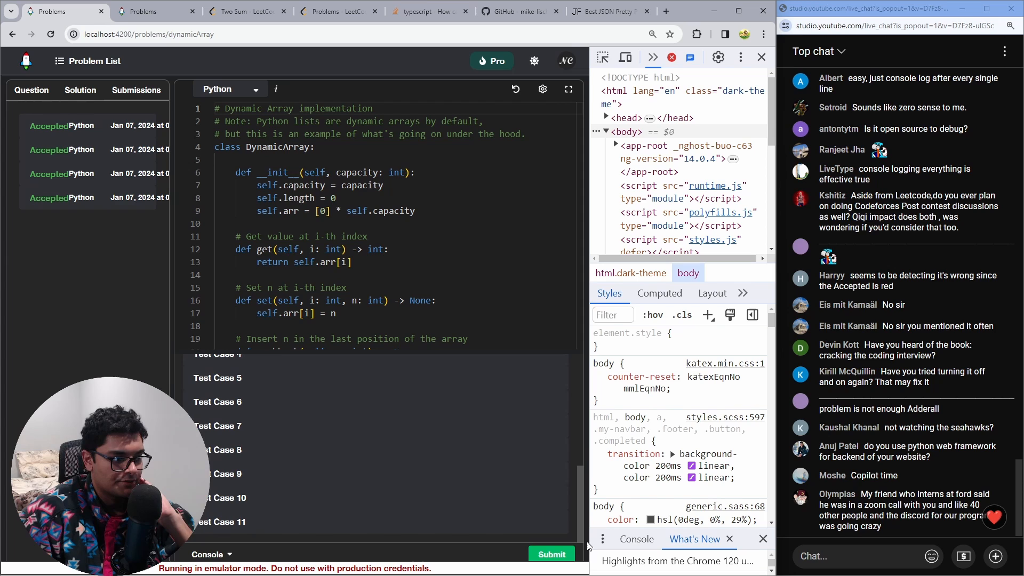
scroll("up", 3)
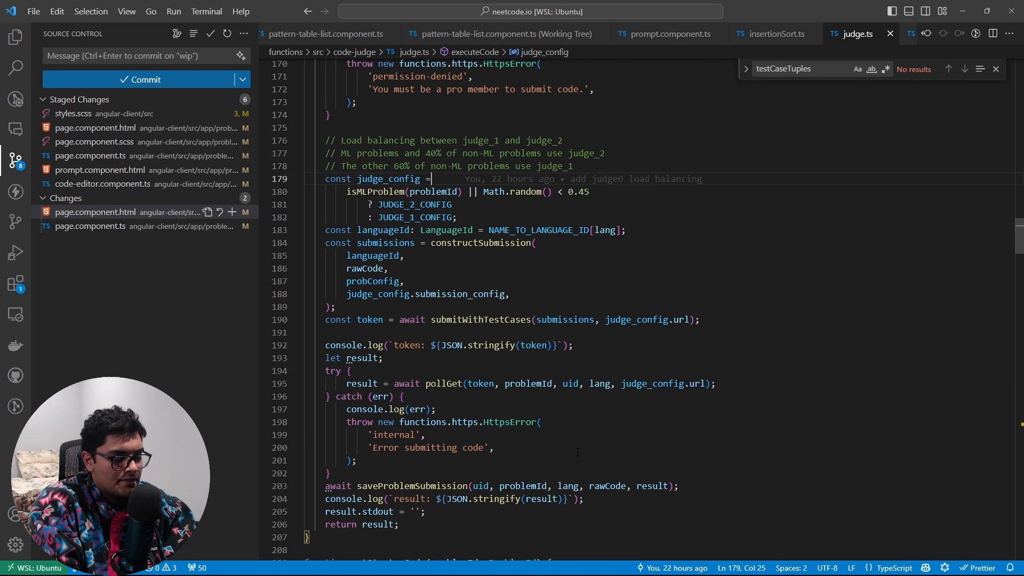
Scroll judge.ts to the allSubmissionsCorrect function that checks each test output.
scroll("down", 3)
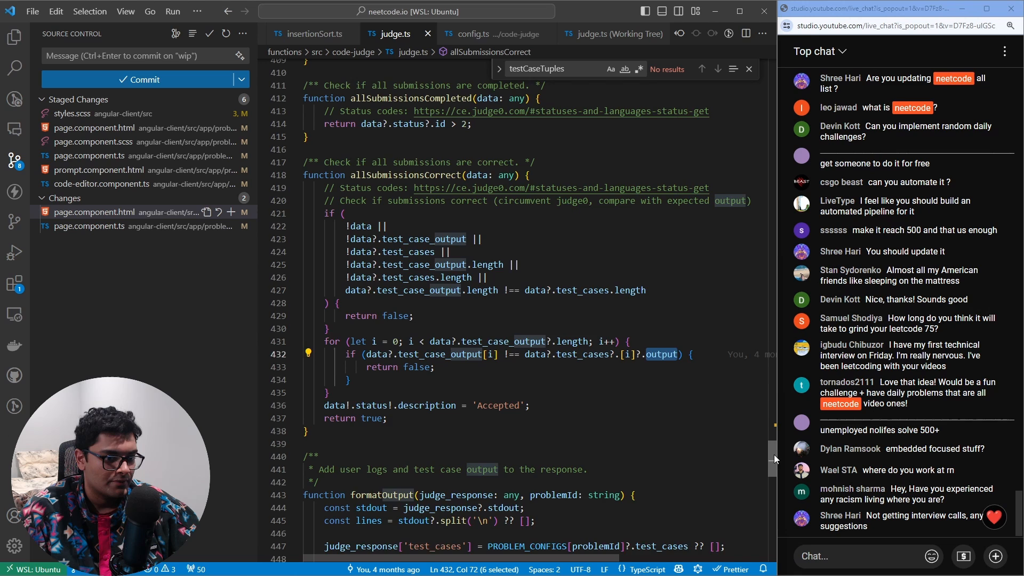
scroll("up", 3)
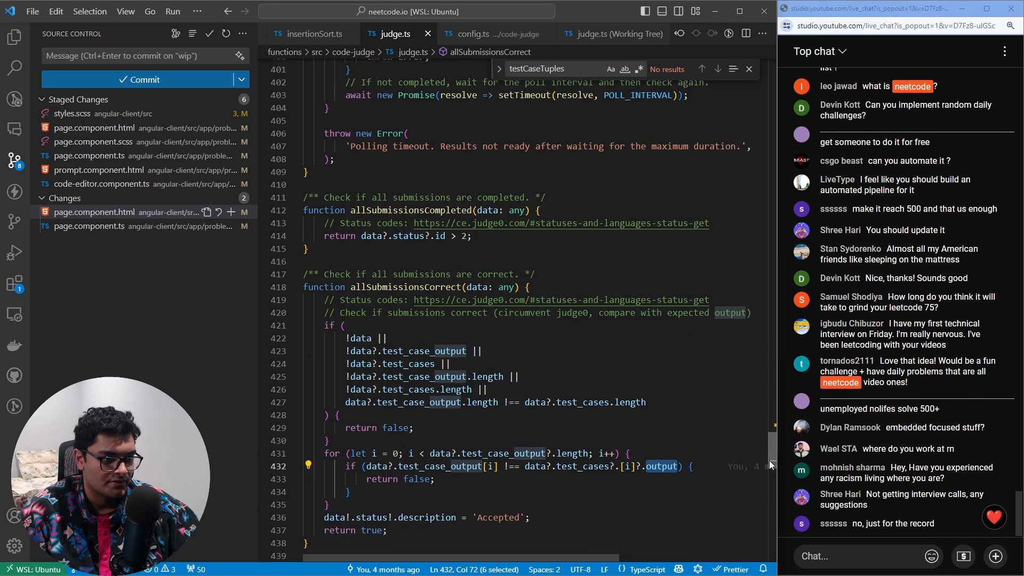
scroll("down", 3)
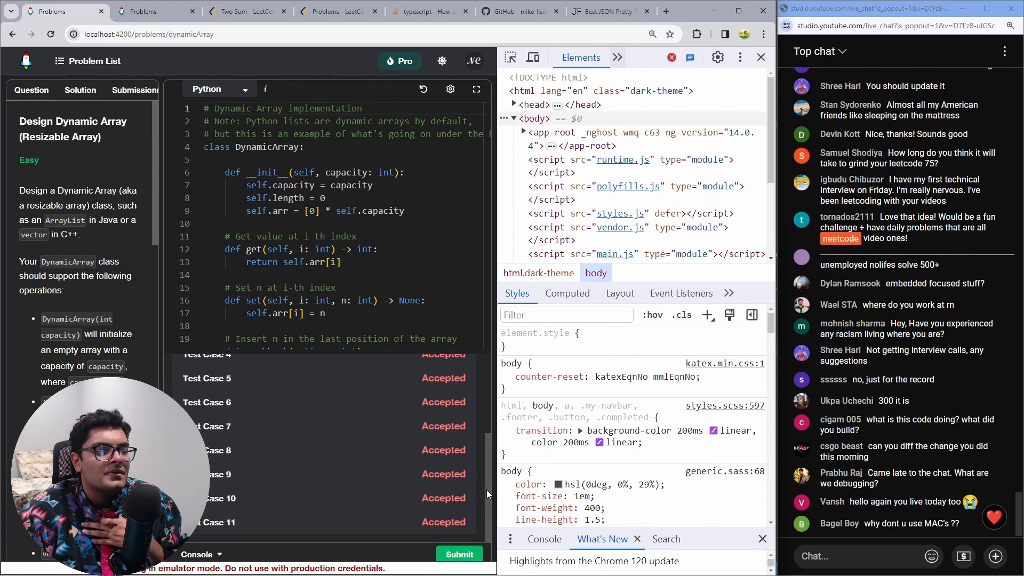
Add console.log of the judge response in judge.ts formatOutput before the return.
left_click(616, 57)
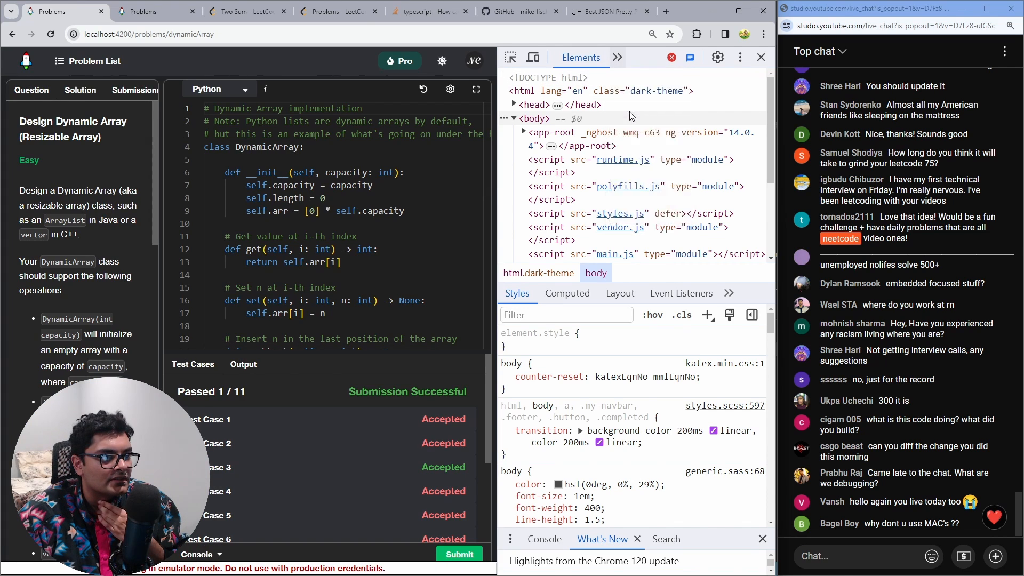
left_click(554, 58)
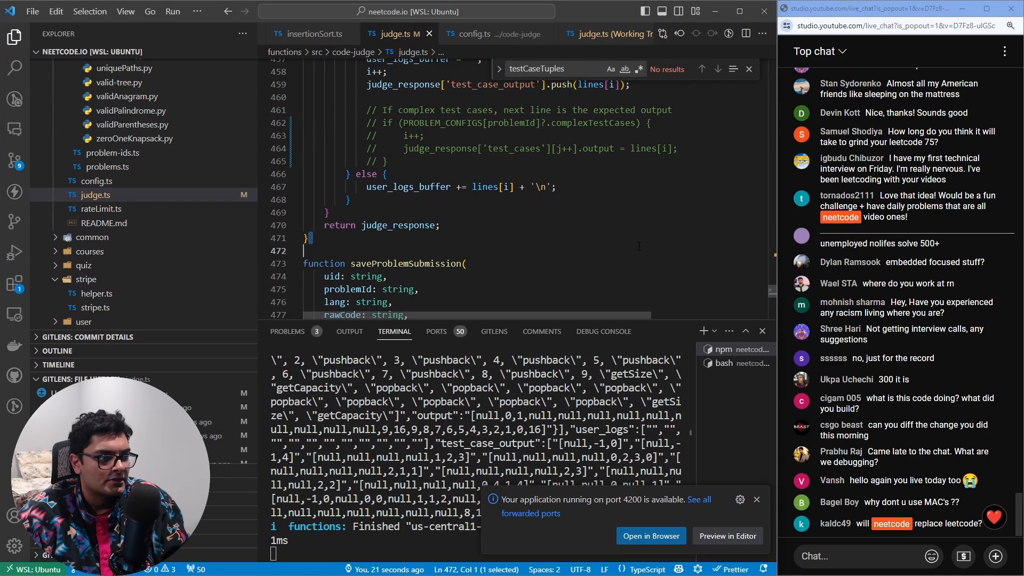
scroll("down", 3)
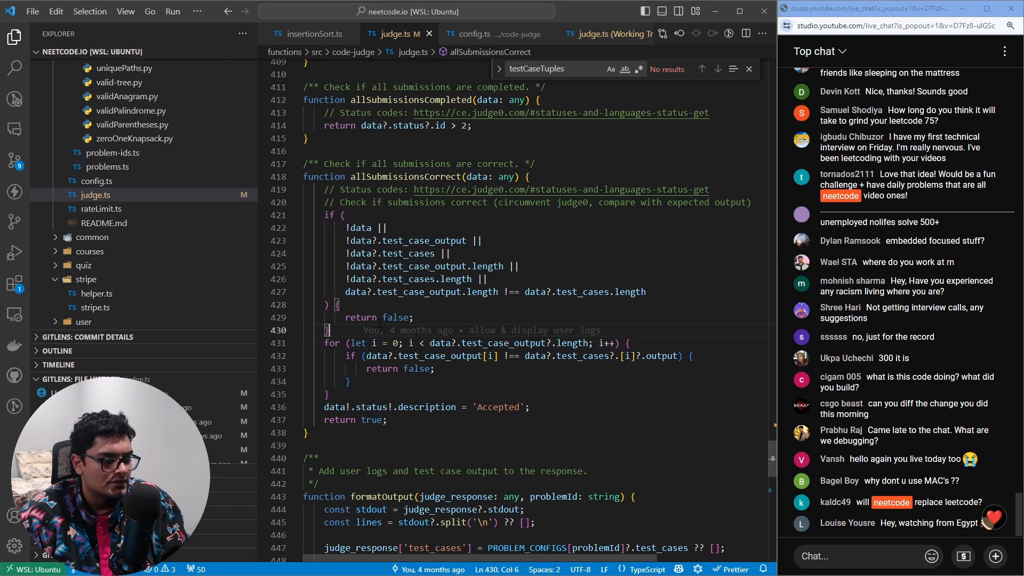
type("console.l")
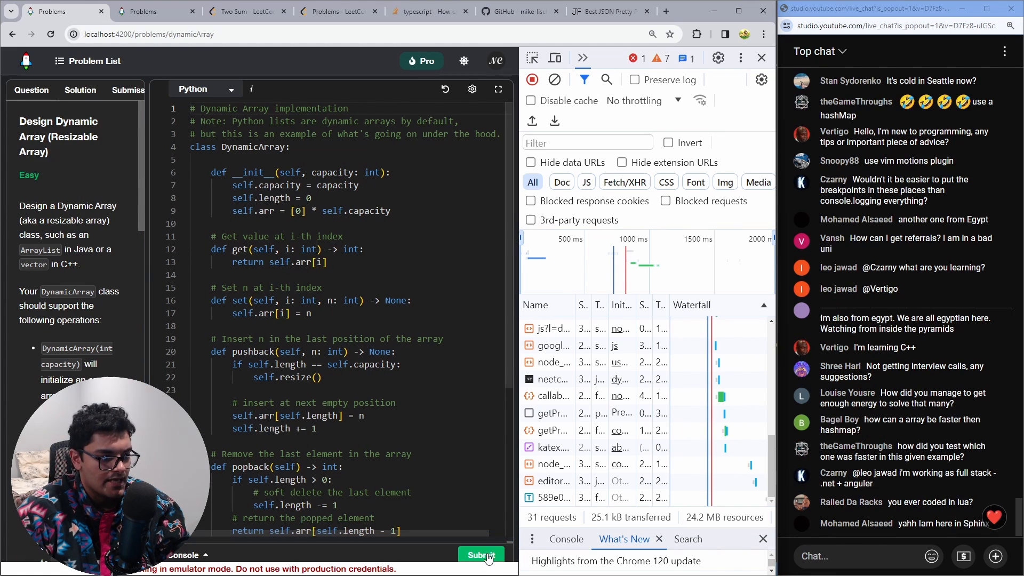
Resubmit the Dynamic Array solution and bring up the logged judge response JSON.
left_click(481, 555)
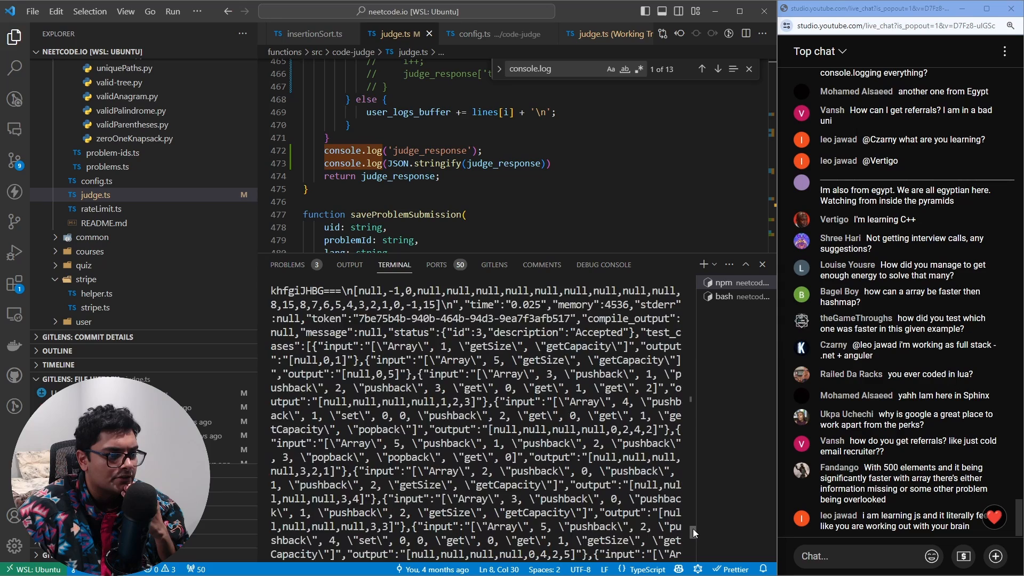
scroll("down", 3)
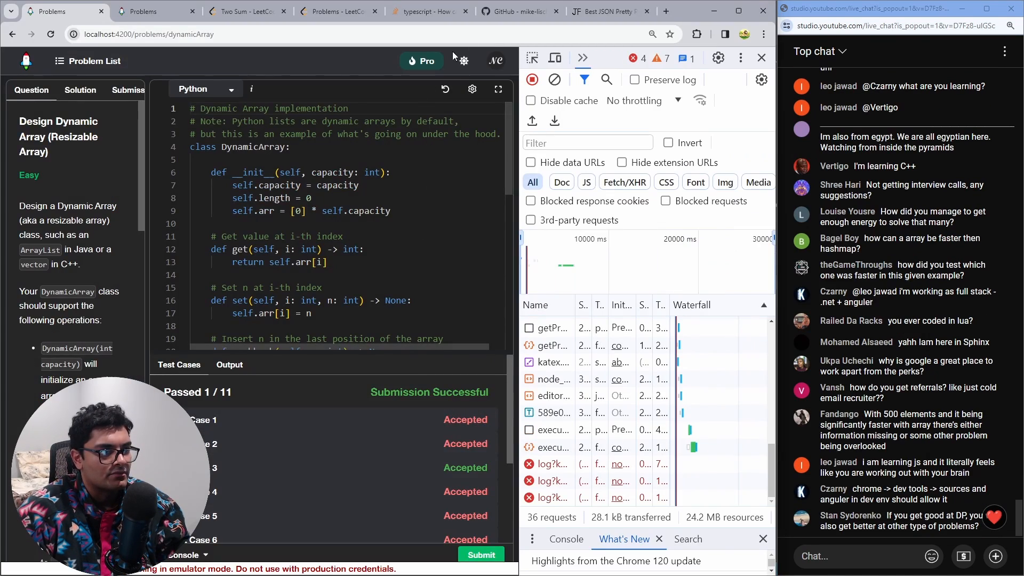
left_click(606, 11)
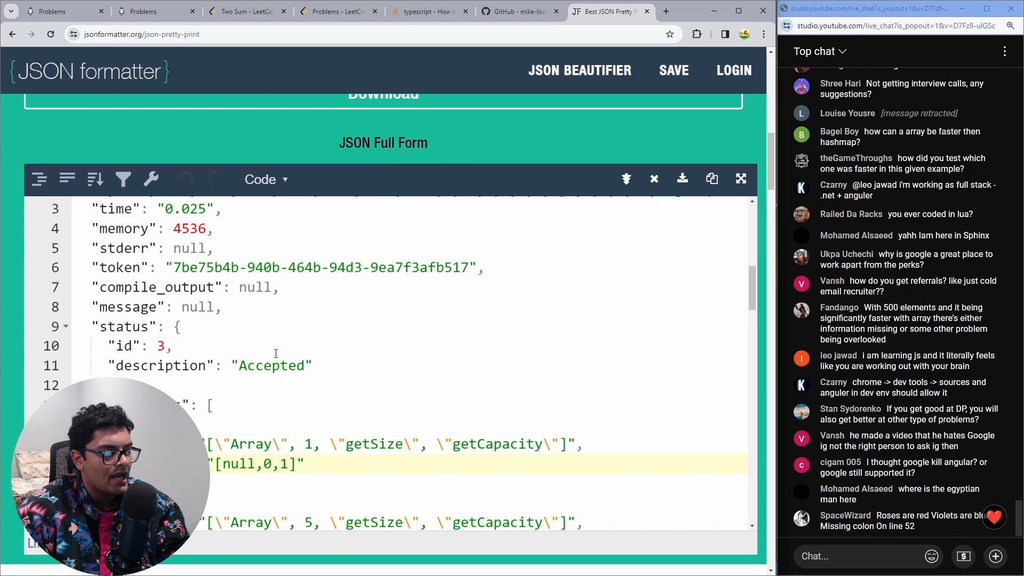
View the pretty-printed judge_response with its Accepted status in the JSON formatter.
left_click(209, 366)
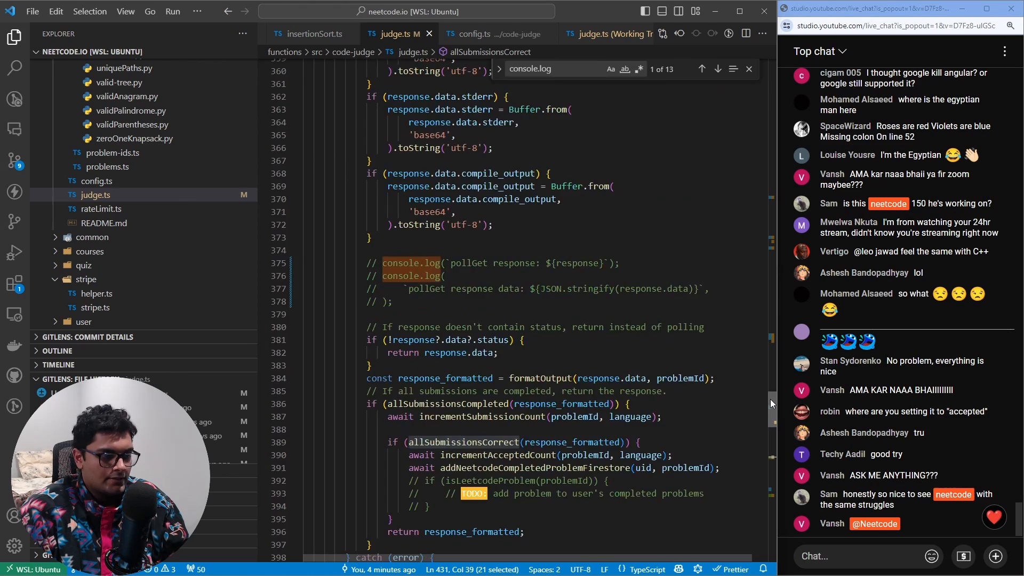
Scroll judge.ts up to constructSubmission and select the input += testCase.input line.
scroll("up", 3)
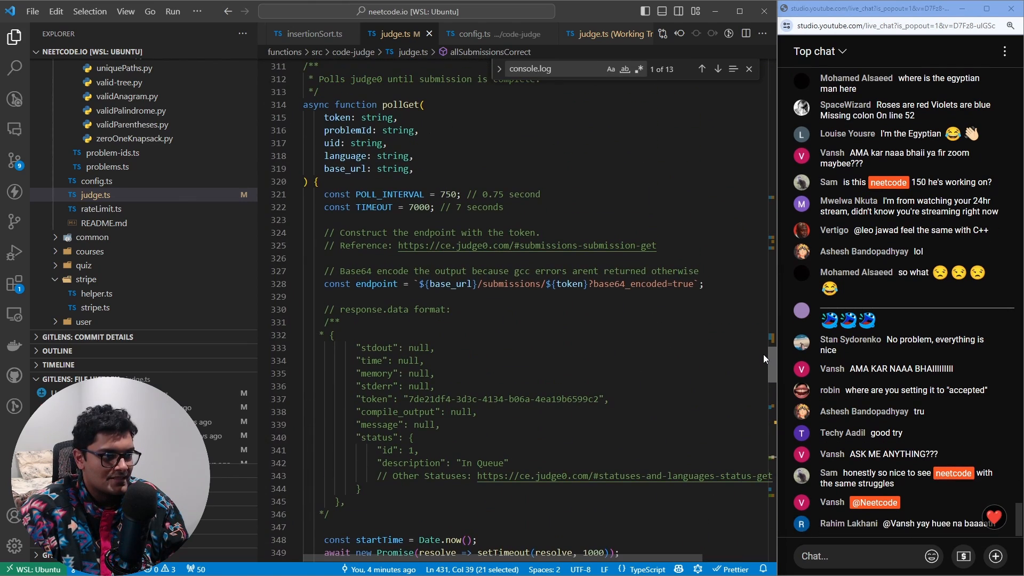
scroll("up", 3)
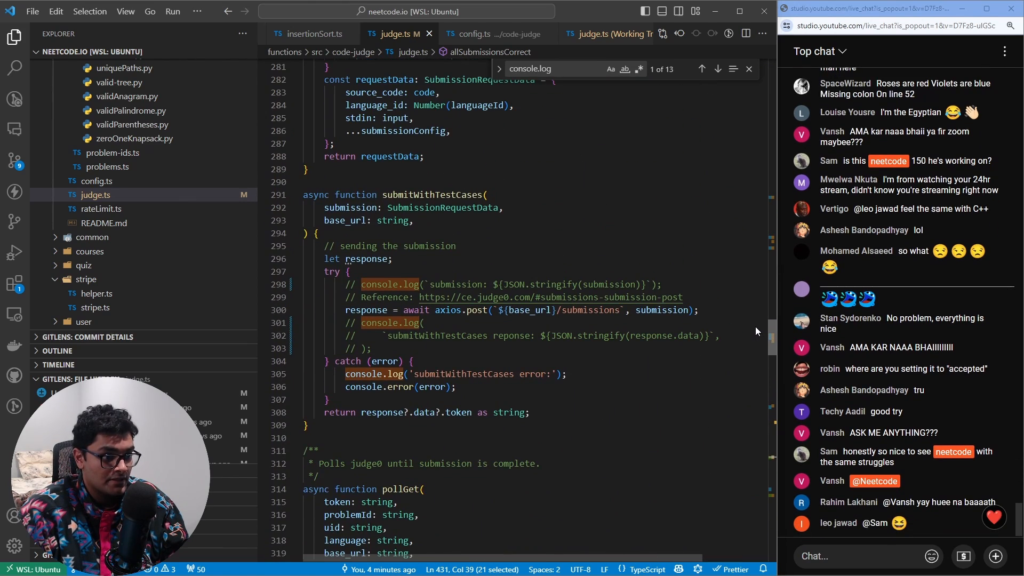
scroll("up", 3)
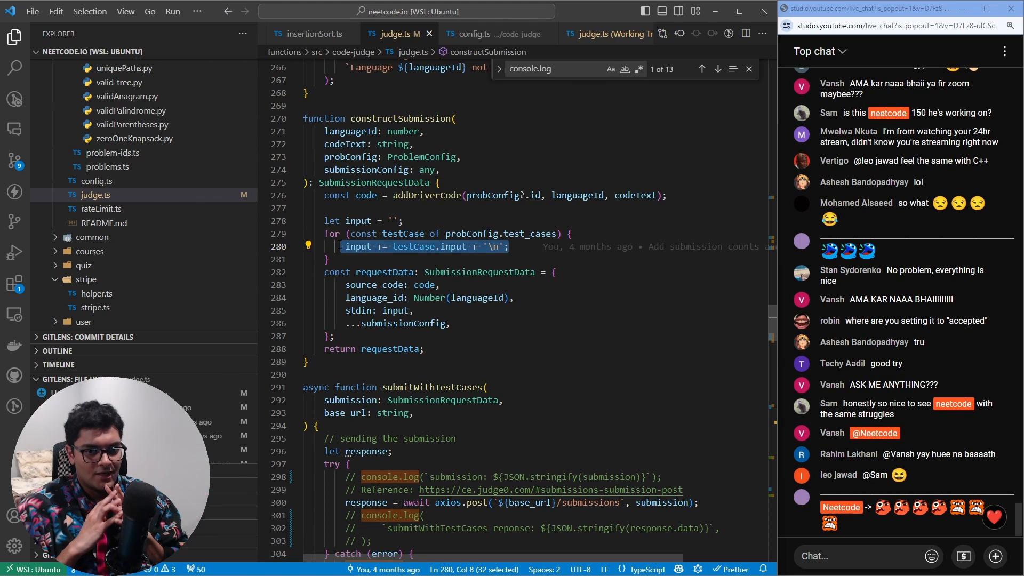
left_click(450, 323)
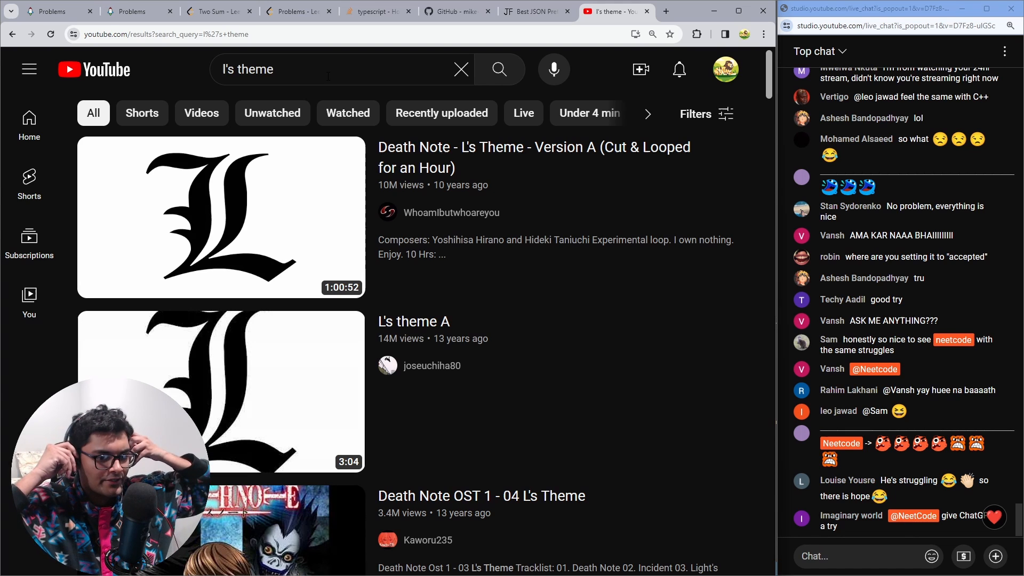
left_click(220, 218)
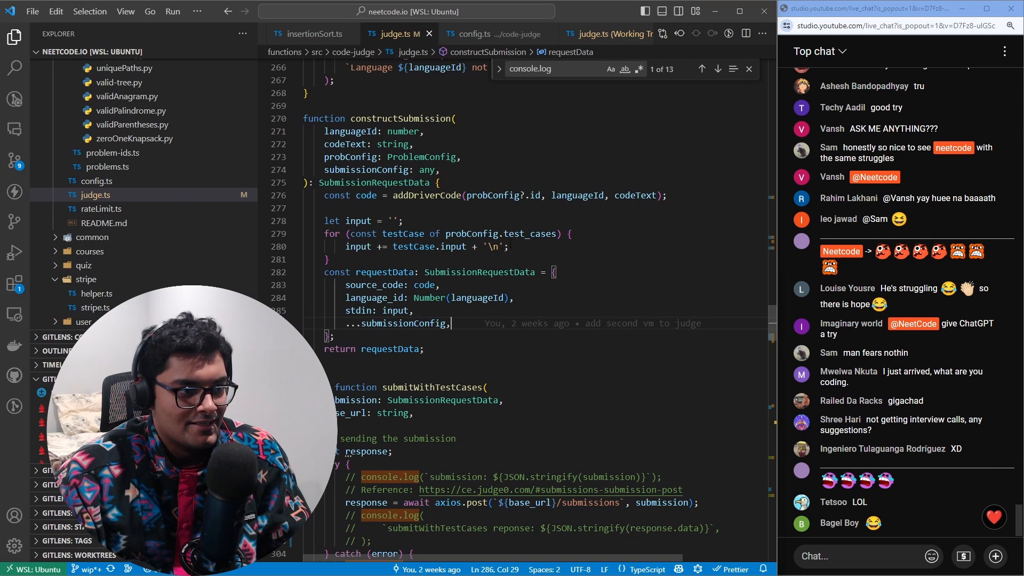
Open the GitLens diff of judge.ts against commit 7e30a8b.
left_click(505, 246)
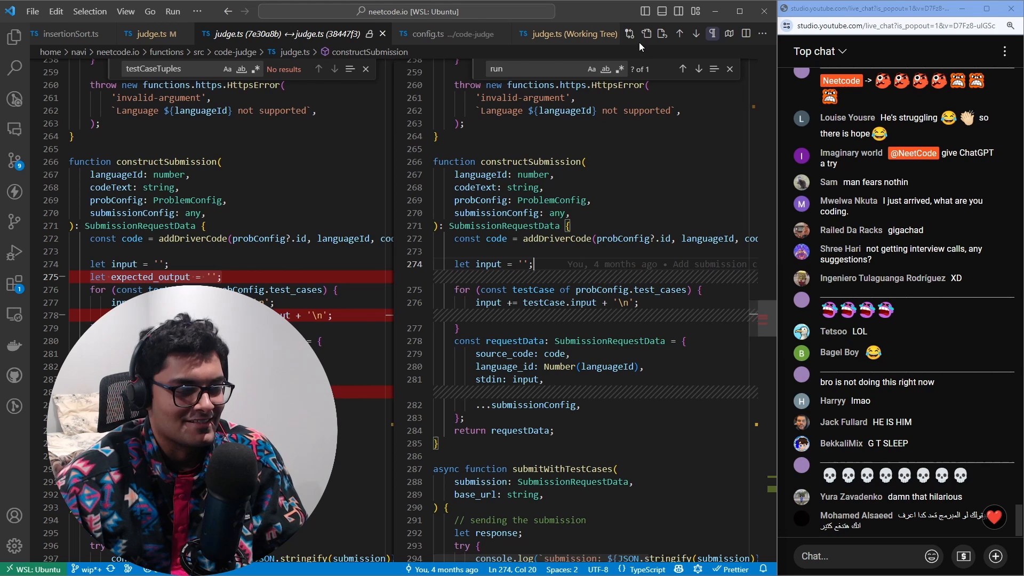
mouse_move(646, 33)
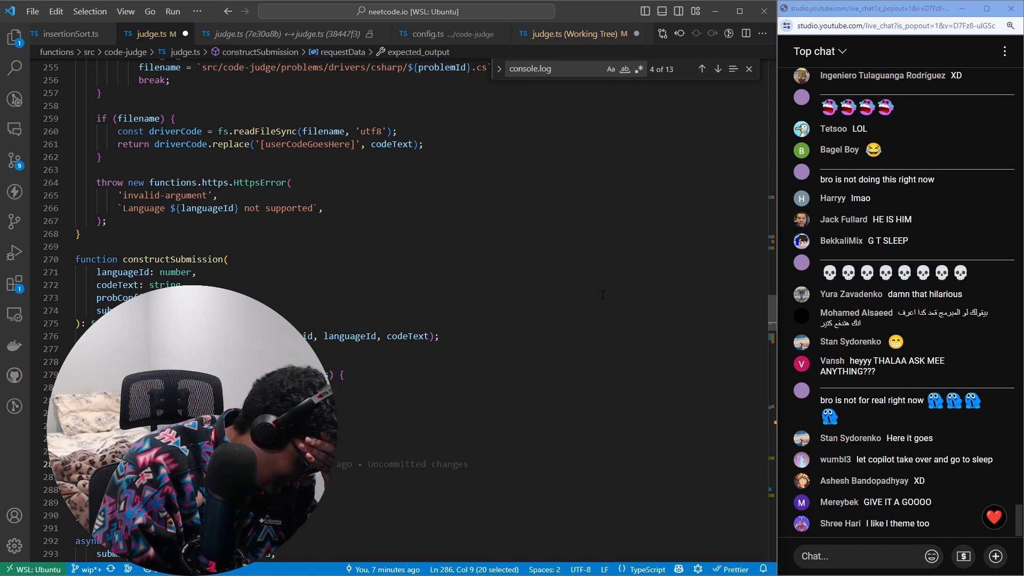
Add expected_output: '' to requestData in constructSubmission and save judge.ts so the emulator reloads.
scroll("down", 3)
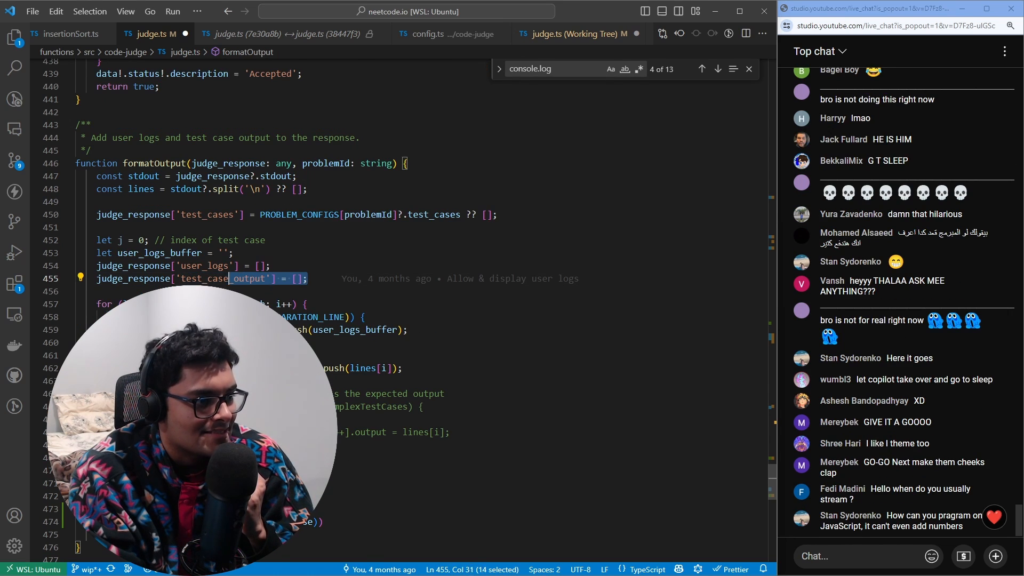
left_click(14, 38)
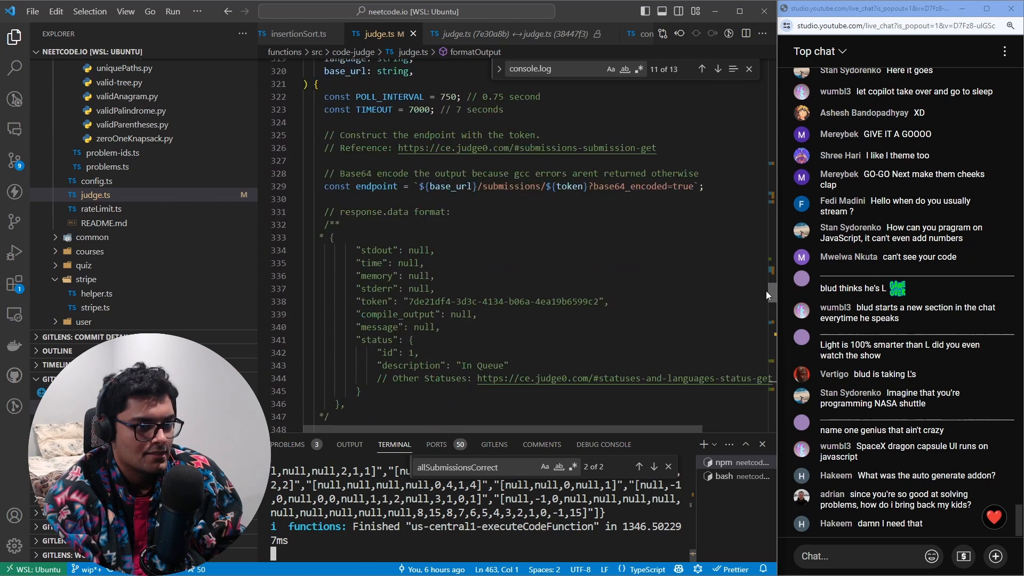
scroll("up", 3)
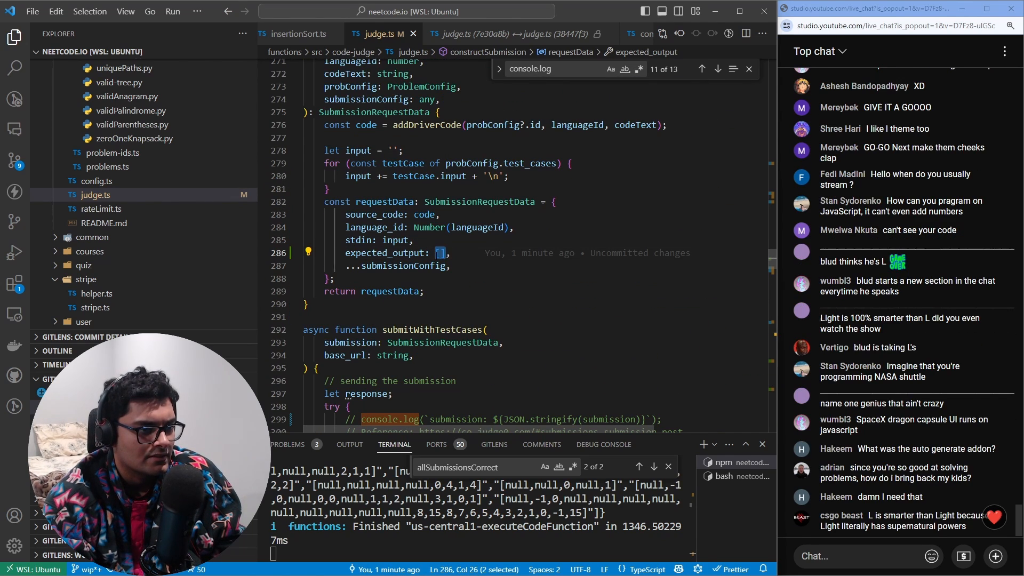
scroll("down", 3)
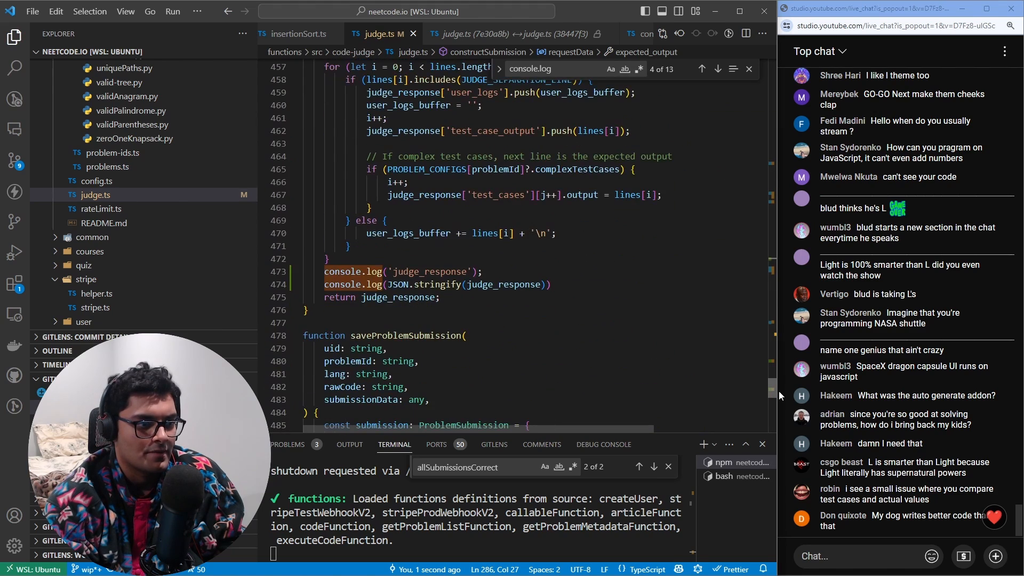
scroll("down", 3)
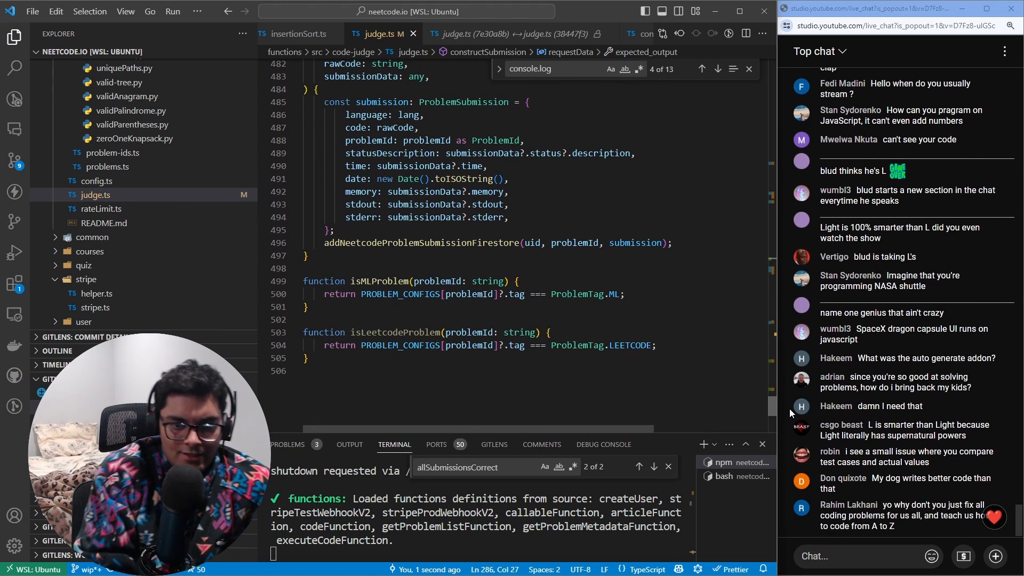
scroll("up", 3)
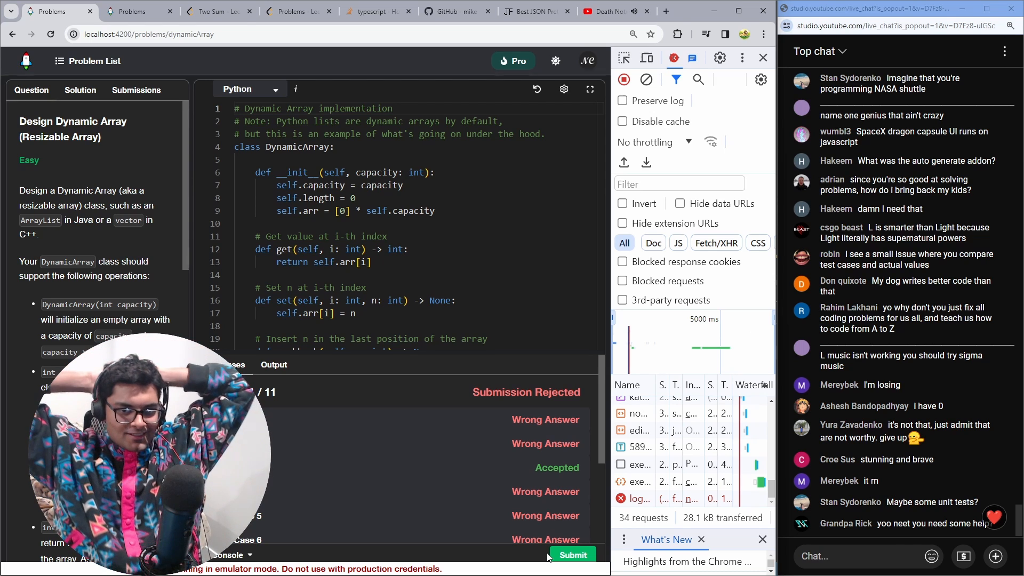
Glance at the L's theme video tab, then return to the Rejected Dynamic Array results.
left_click(603, 11)
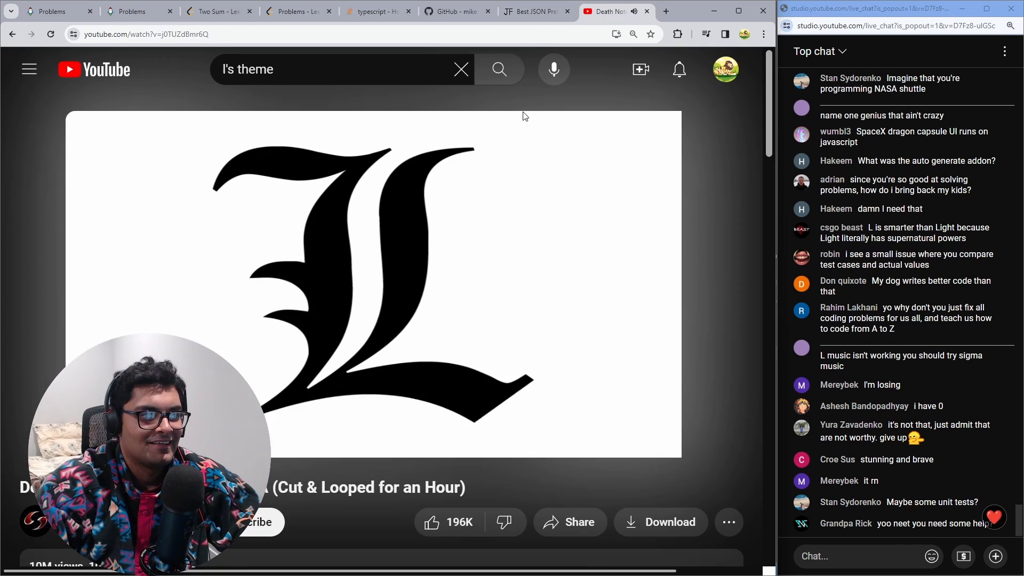
left_click(49, 10)
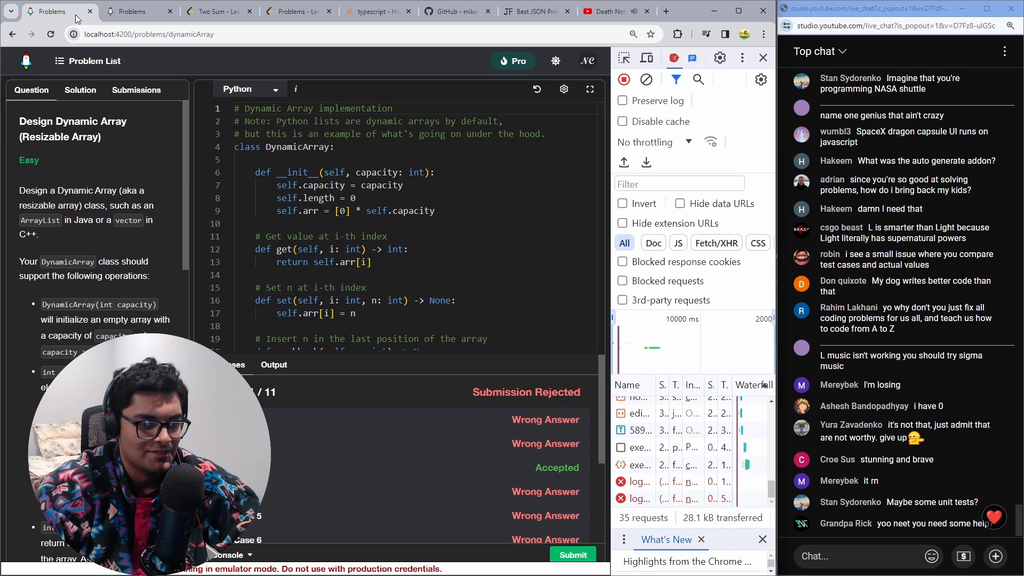